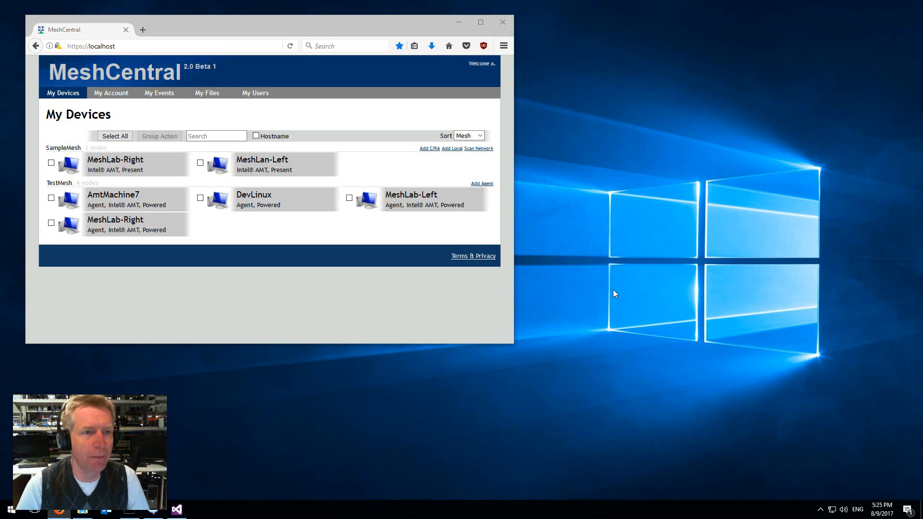
pyautogui.moveTo(581, 254)
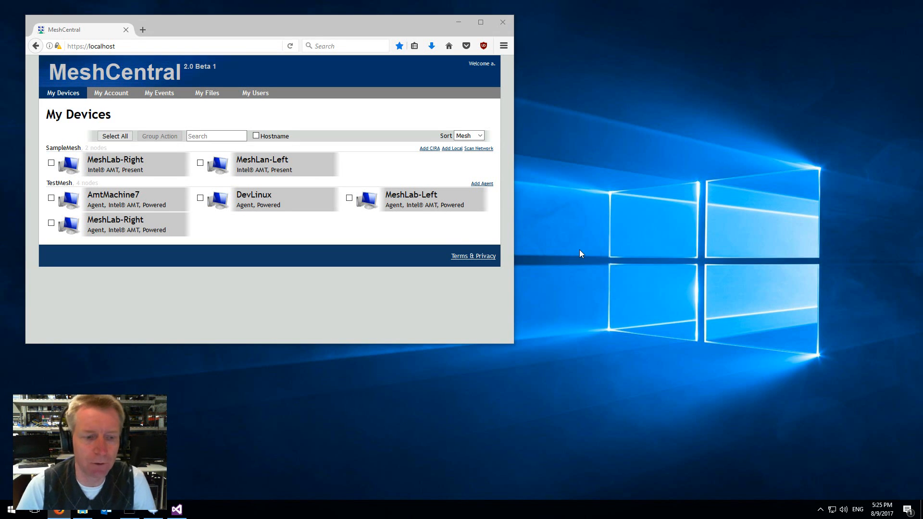
pyautogui.moveTo(379, 221)
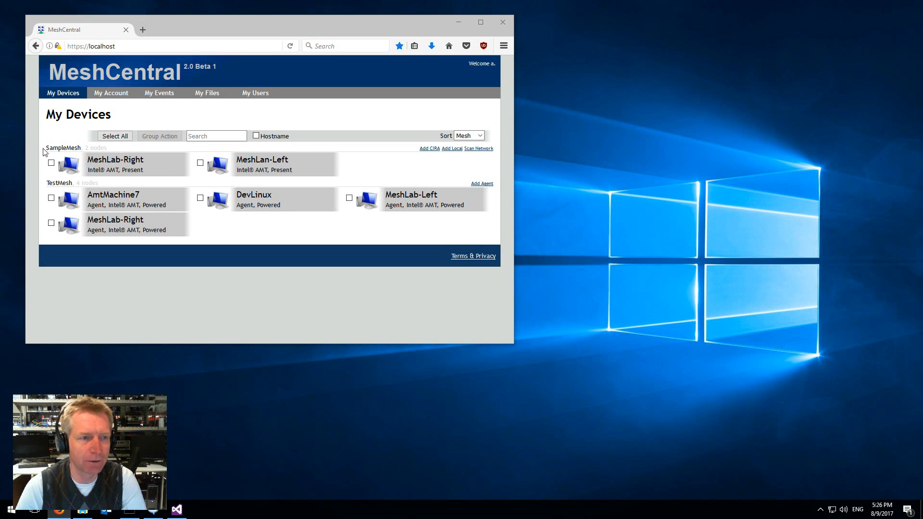
pyautogui.moveTo(115, 160)
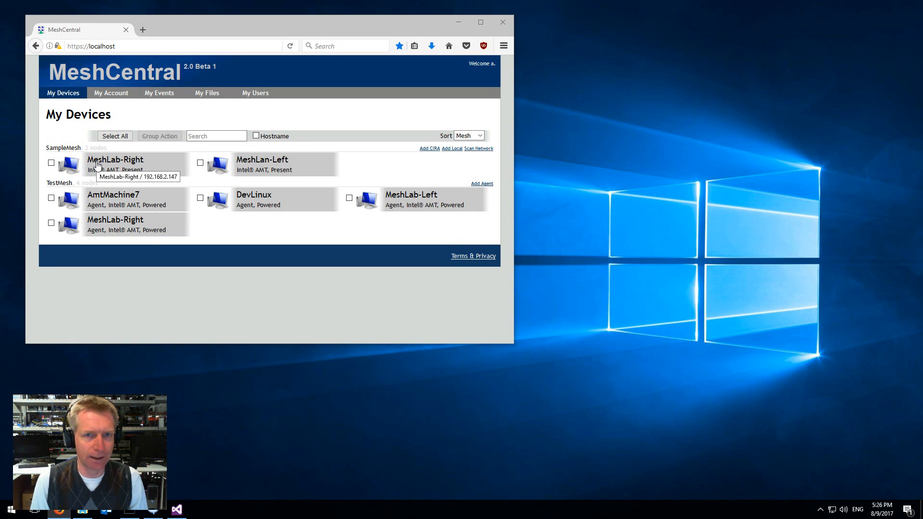
pyautogui.moveTo(226, 169)
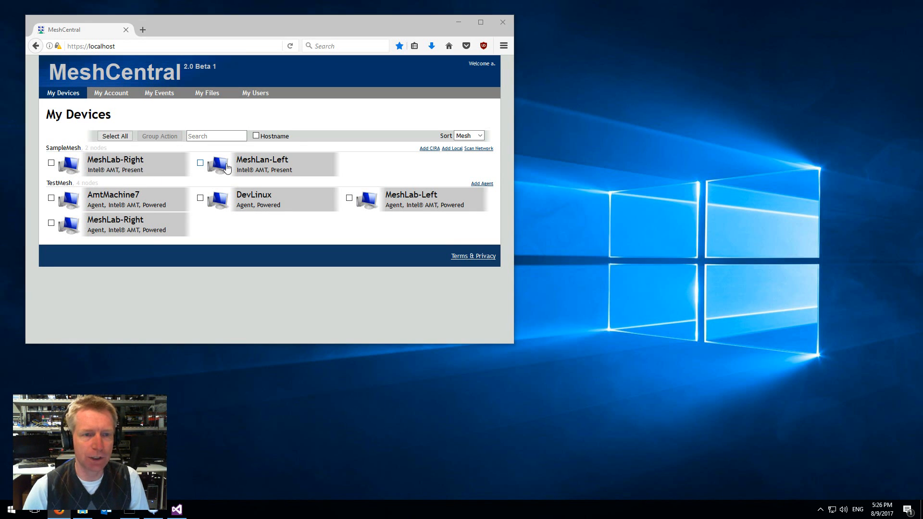
pyautogui.moveTo(264, 167)
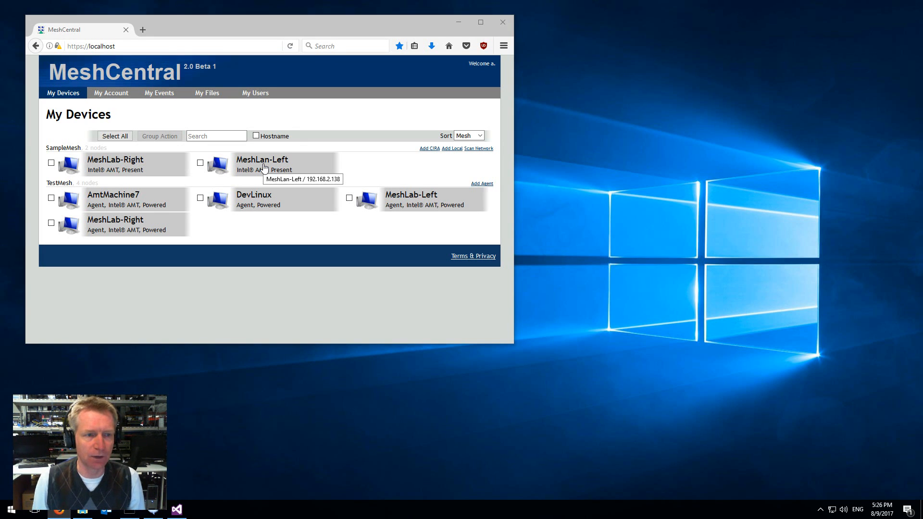
pyautogui.moveTo(405, 151)
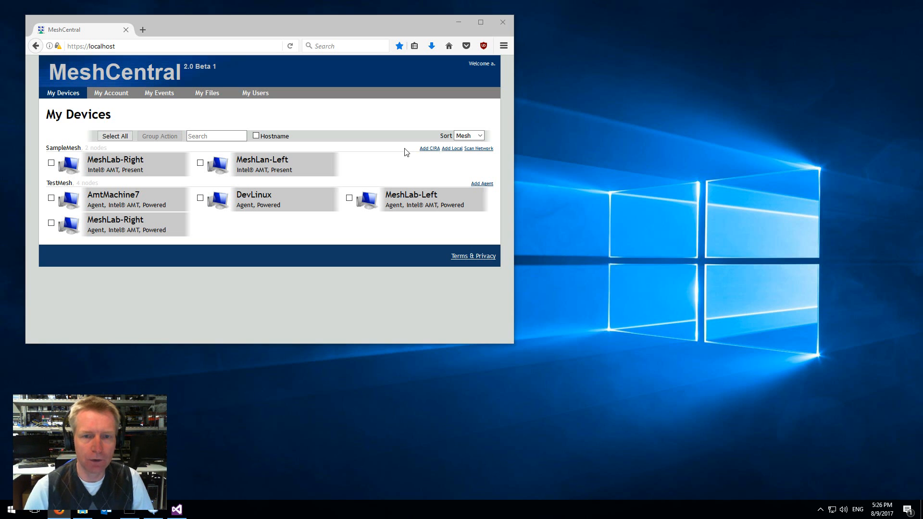
# Step: Start adding a CIRA device to SampleMesh using the Manual Certificate setup method
pyautogui.click(430, 148)
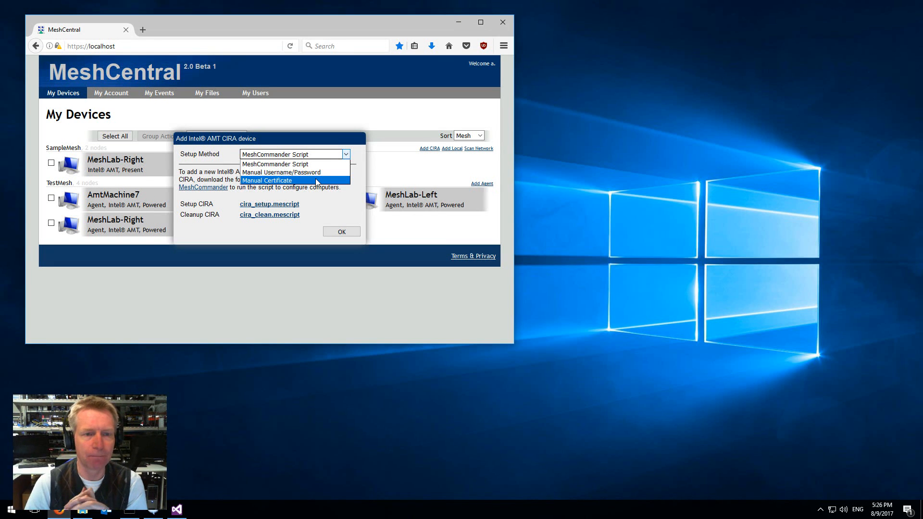
pyautogui.click(266, 180)
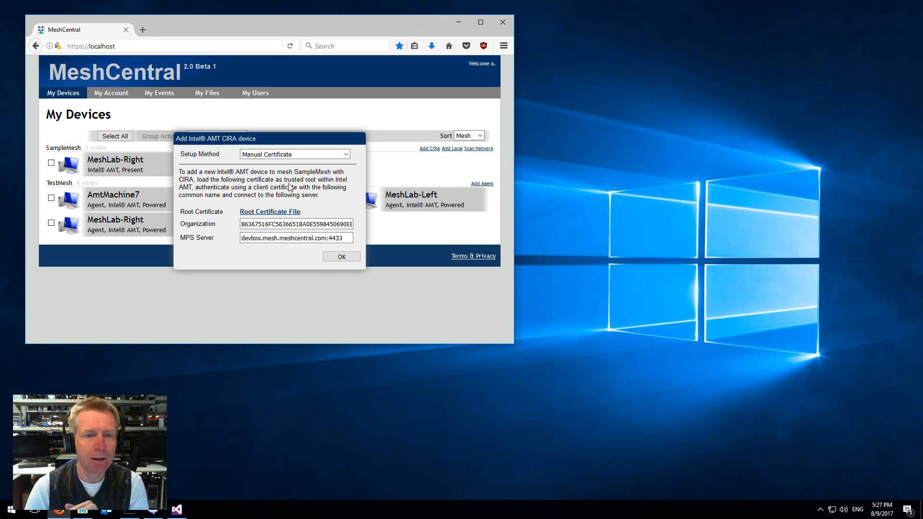
# Step: Switch CIRA setup to Manual Username/Password and inspect the username value
pyautogui.click(294, 154)
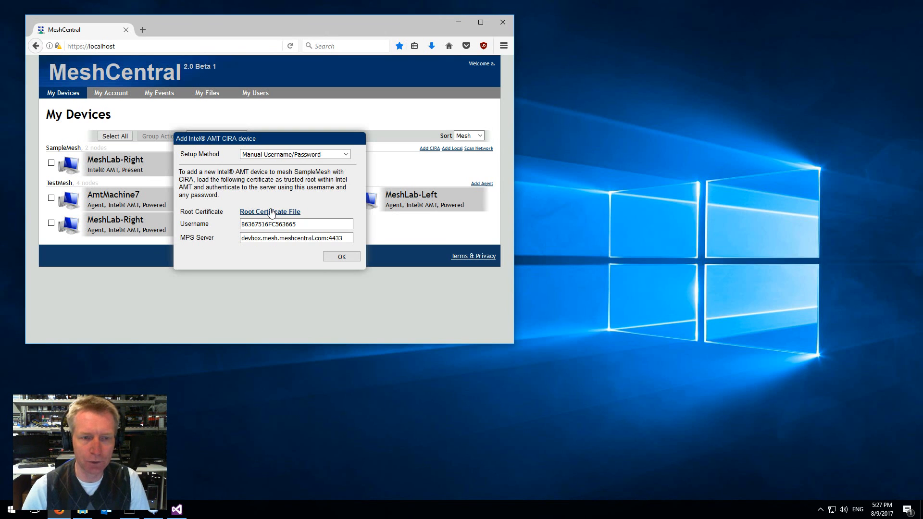
pyautogui.moveTo(270, 212)
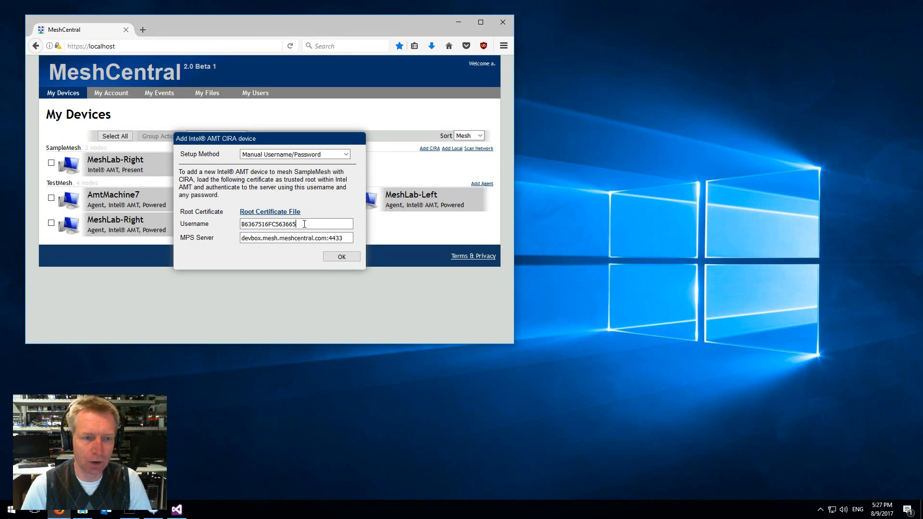
pyautogui.tripleClick(268, 224)
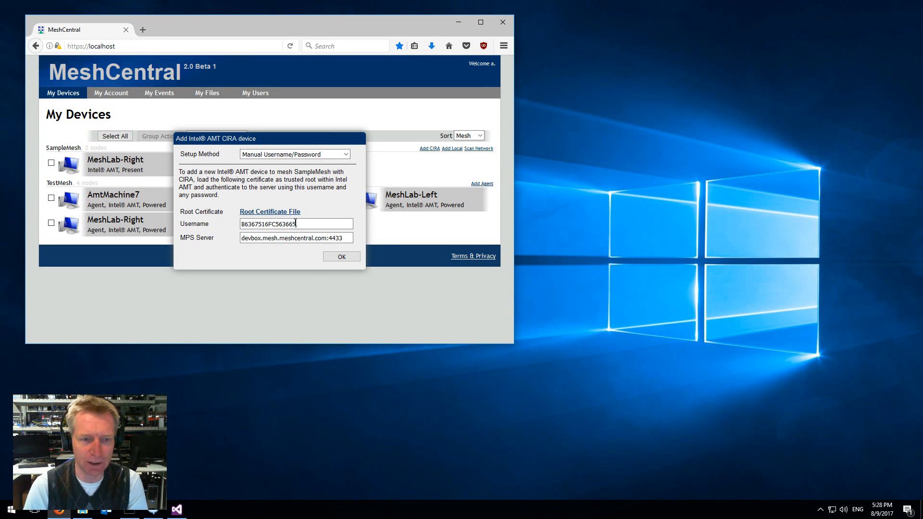
pyautogui.tripleClick(267, 223)
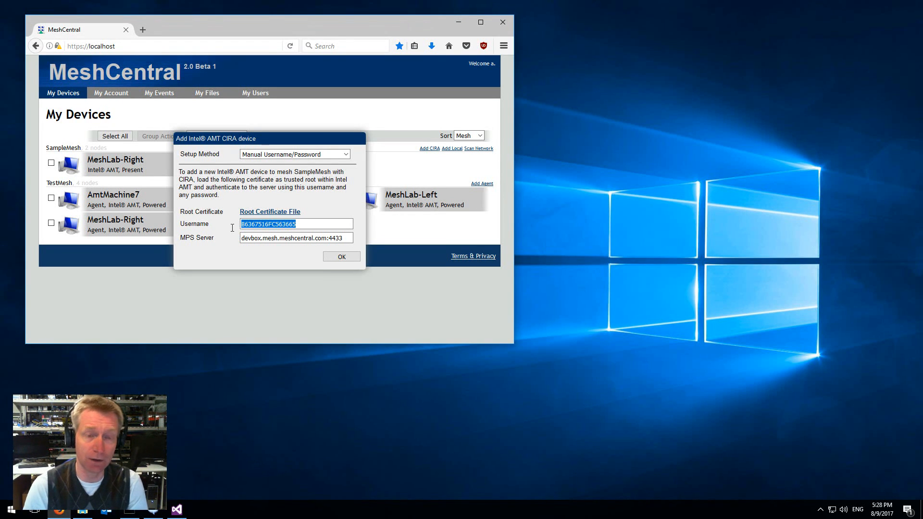
pyautogui.click(250, 224)
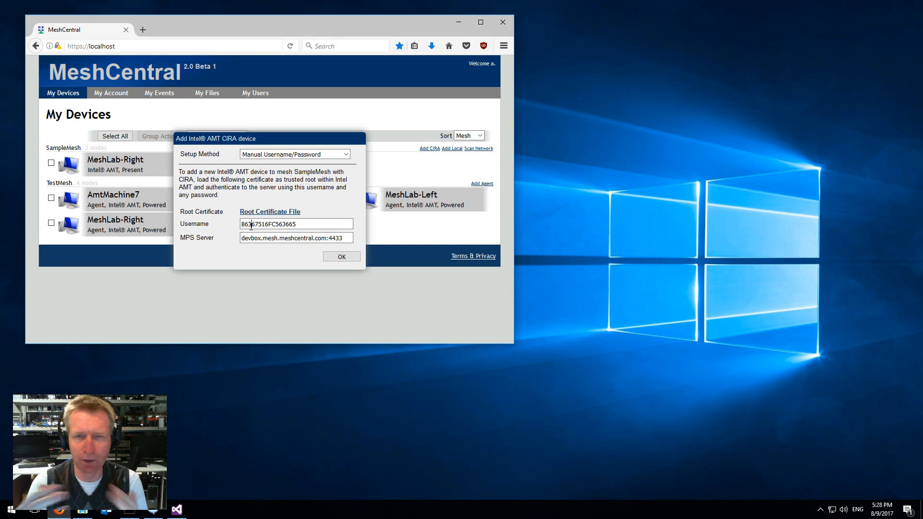
pyautogui.moveTo(267, 206)
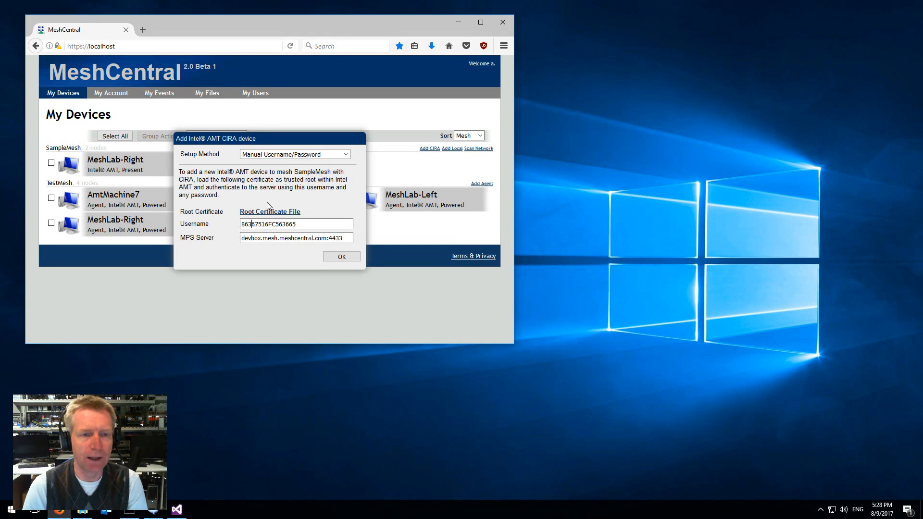
# Step: Set the CIRA Setup Method back to MeshCommander Script
pyautogui.click(294, 153)
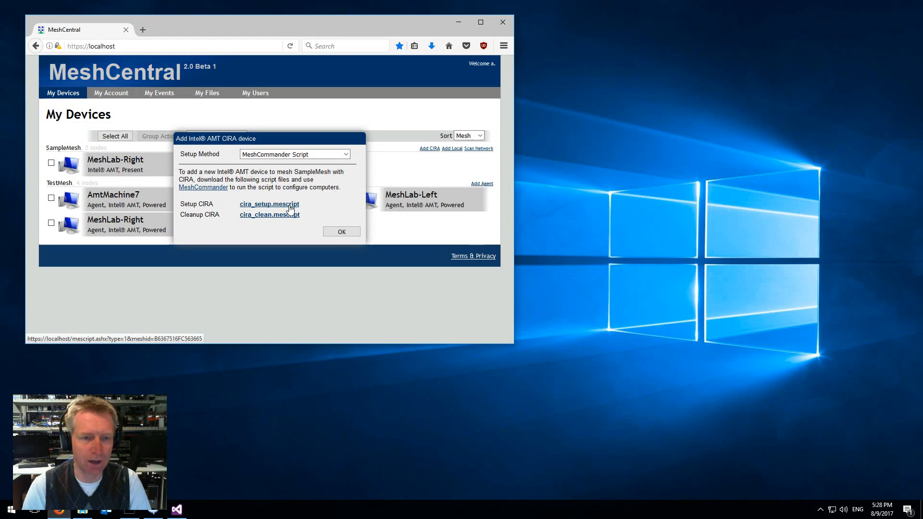
# Step: Download cira_setup.mescript and save it to the Downloads folder
pyautogui.click(269, 204)
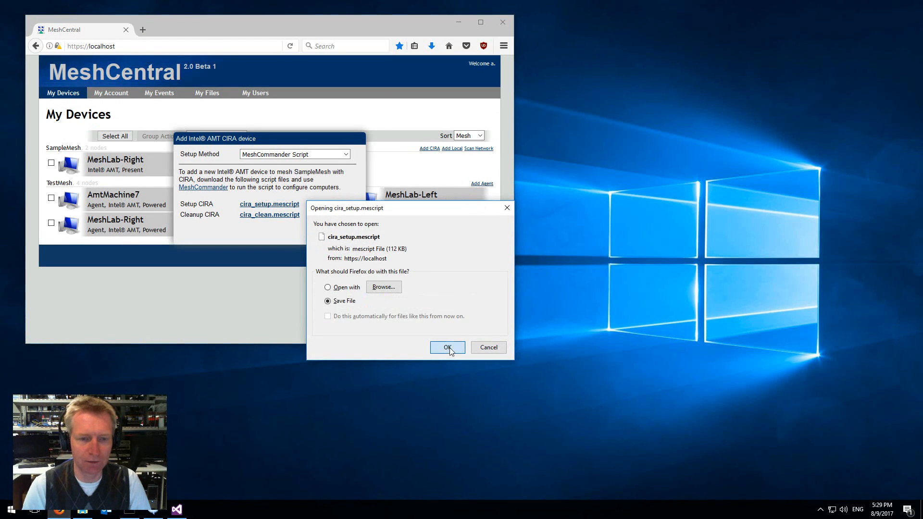
pyautogui.click(447, 347)
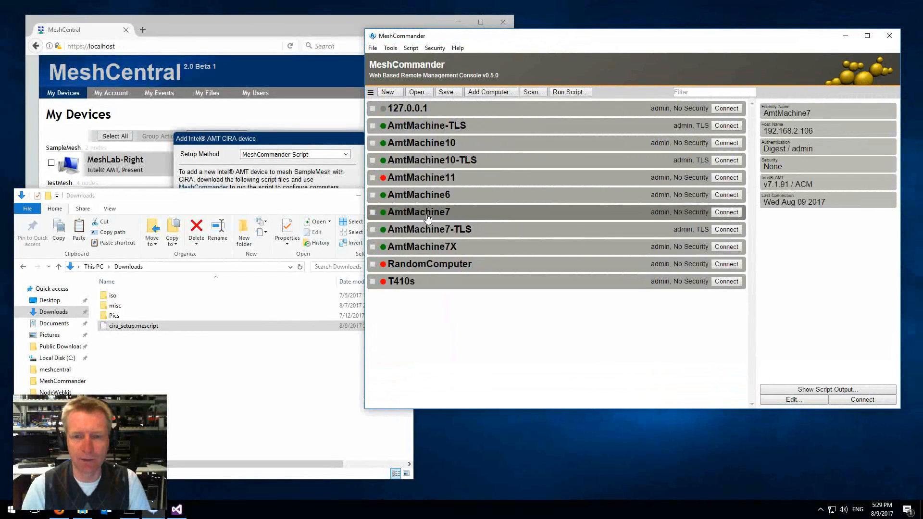
# Step: Connect to AmtMachine7, review its Security and Internet Settings, and run the CIRA setup script
pyautogui.click(725, 212)
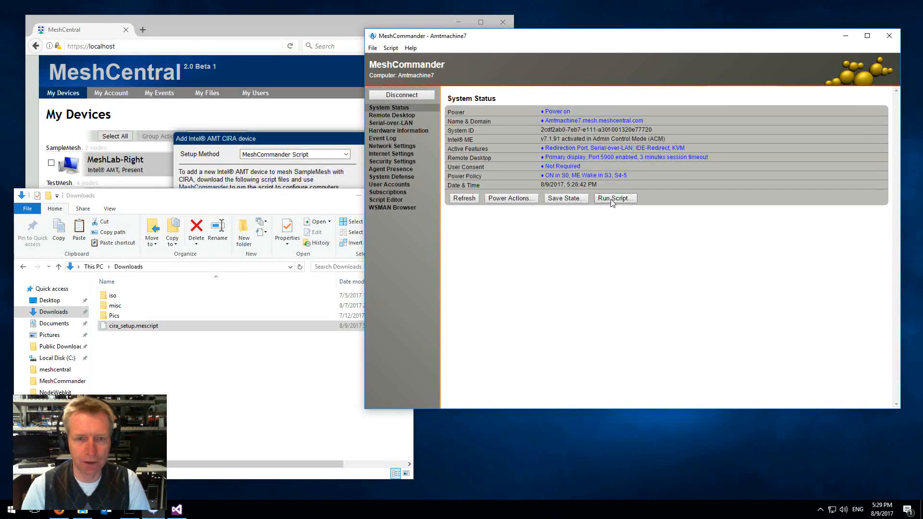
pyautogui.click(390, 160)
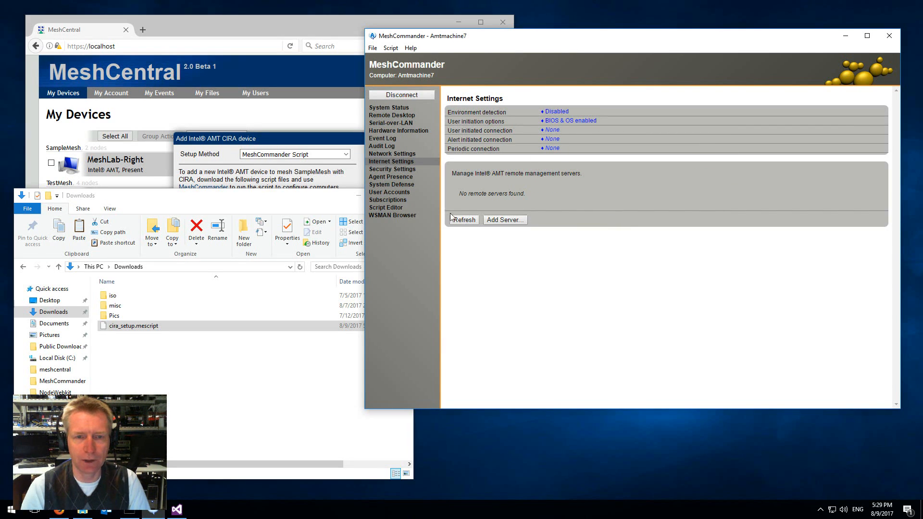
pyautogui.click(392, 169)
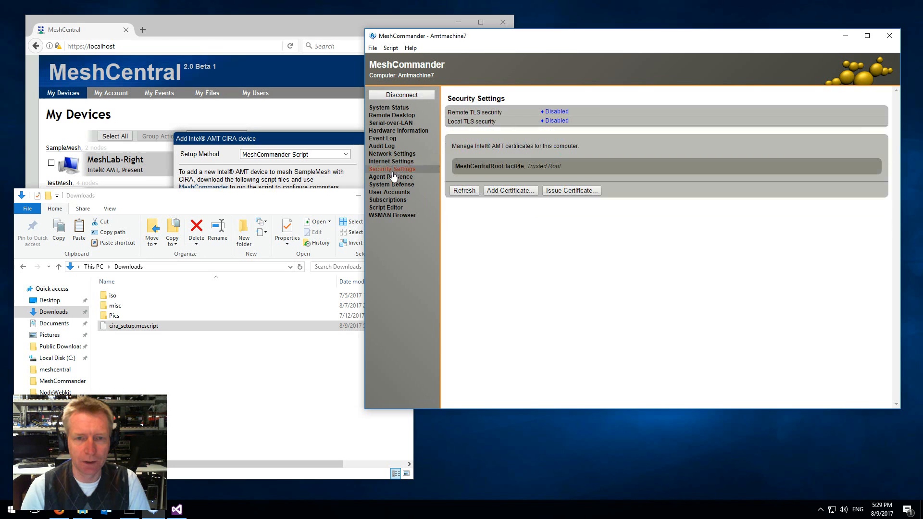
pyautogui.moveTo(478, 178)
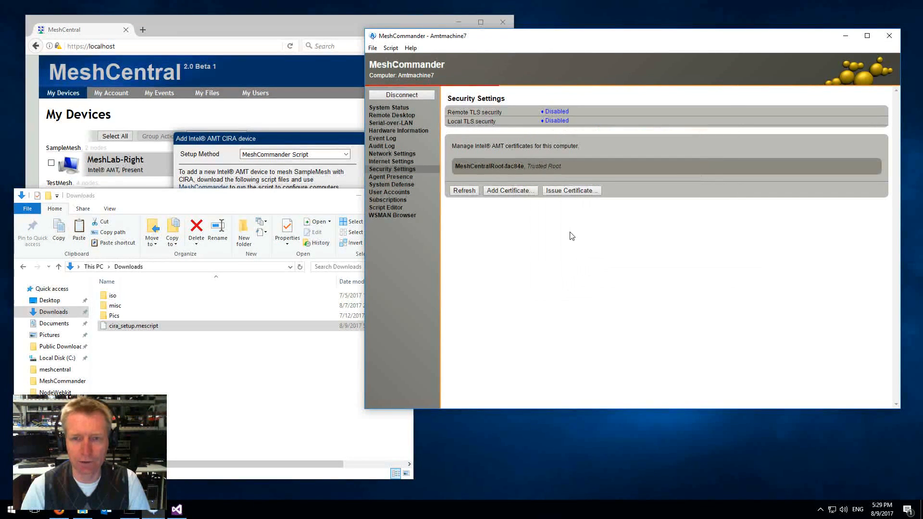
pyautogui.click(391, 161)
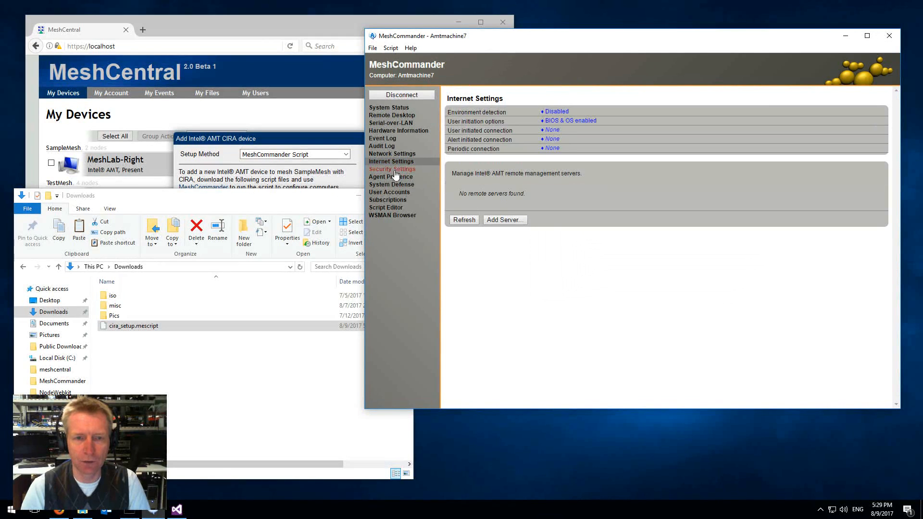
pyautogui.moveTo(569, 149)
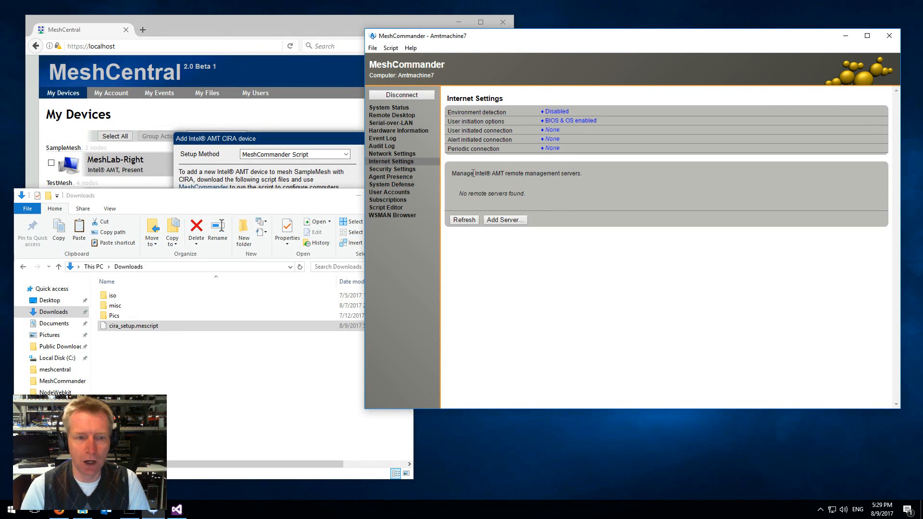
pyautogui.click(133, 326)
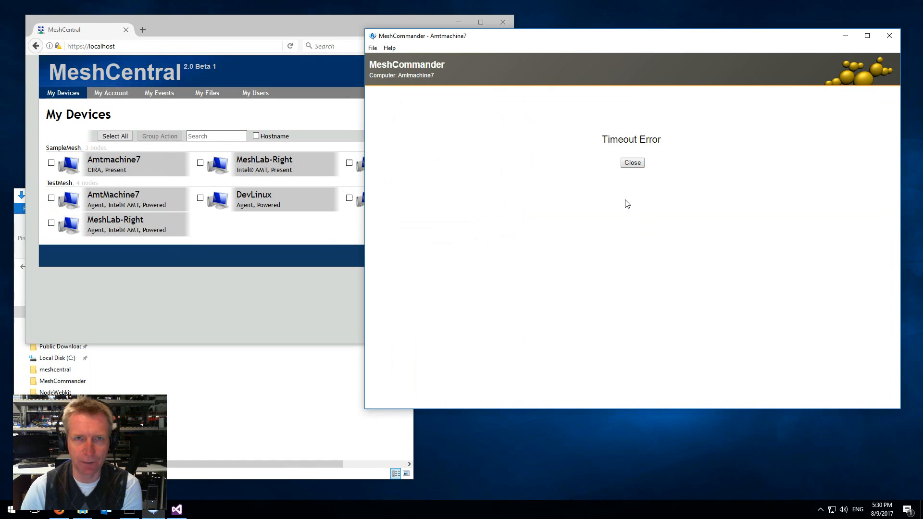
# Step: Close the Timeout Error screen to return to MeshCommander's computer list
pyautogui.click(631, 162)
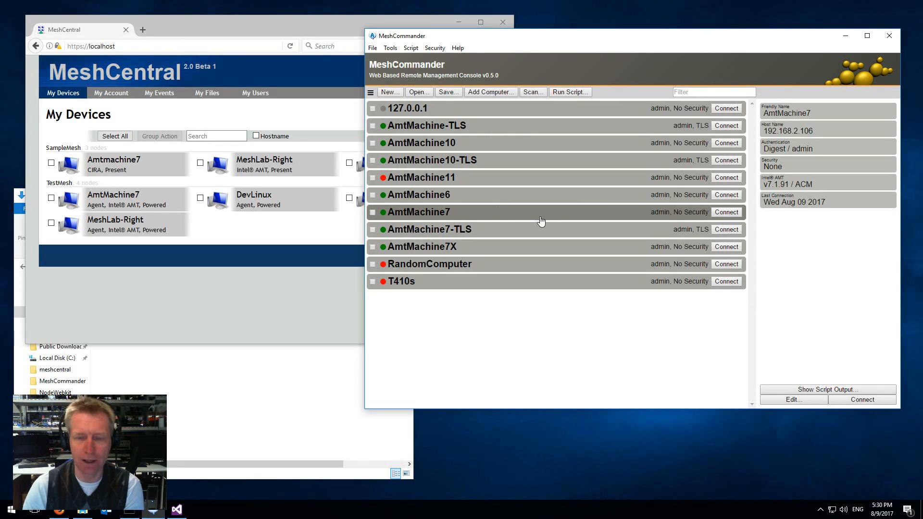
pyautogui.moveTo(322, 264)
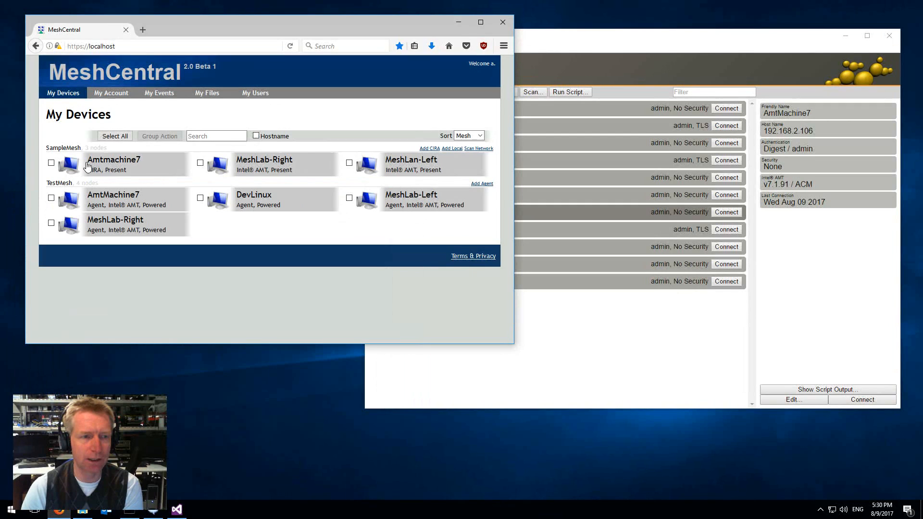
# Step: View Amtmachine7's desktop via HW Connect with admin credentials, then show its Intel AMT page
pyautogui.click(113, 160)
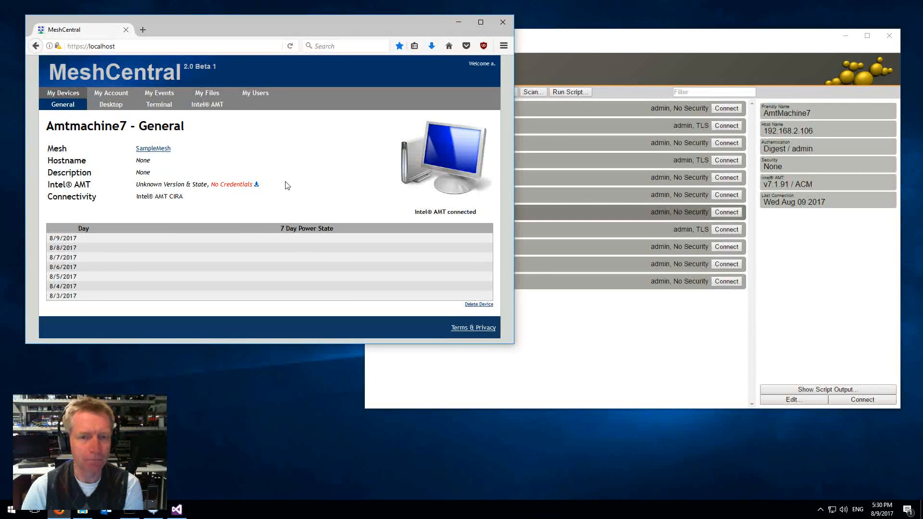
pyautogui.click(106, 104)
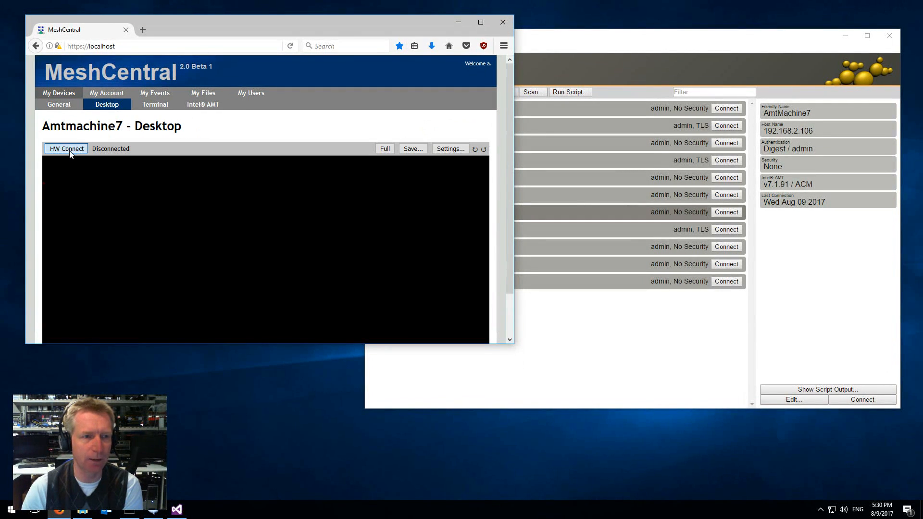
pyautogui.click(66, 148)
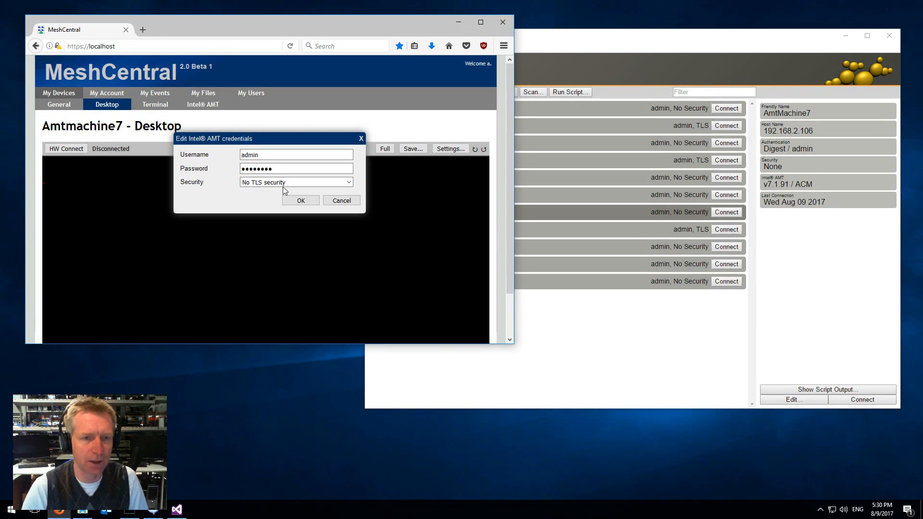
pyautogui.click(300, 200)
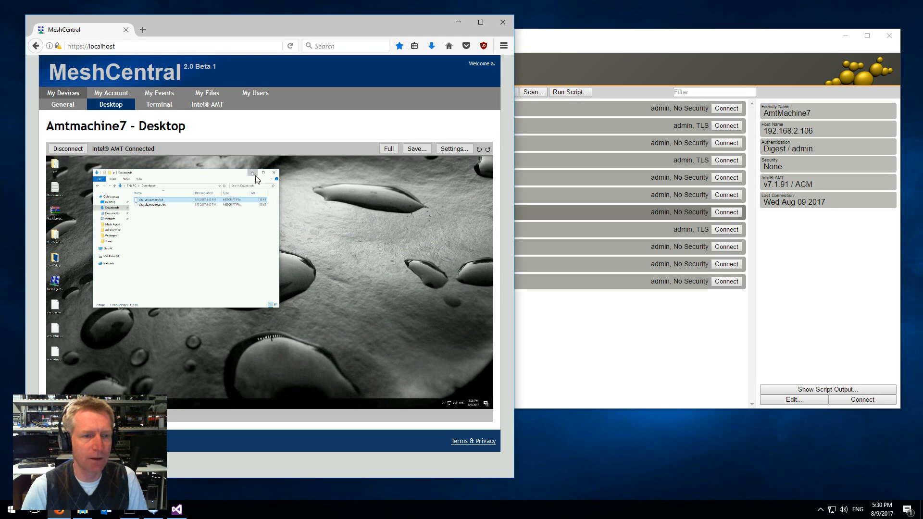
pyautogui.click(252, 173)
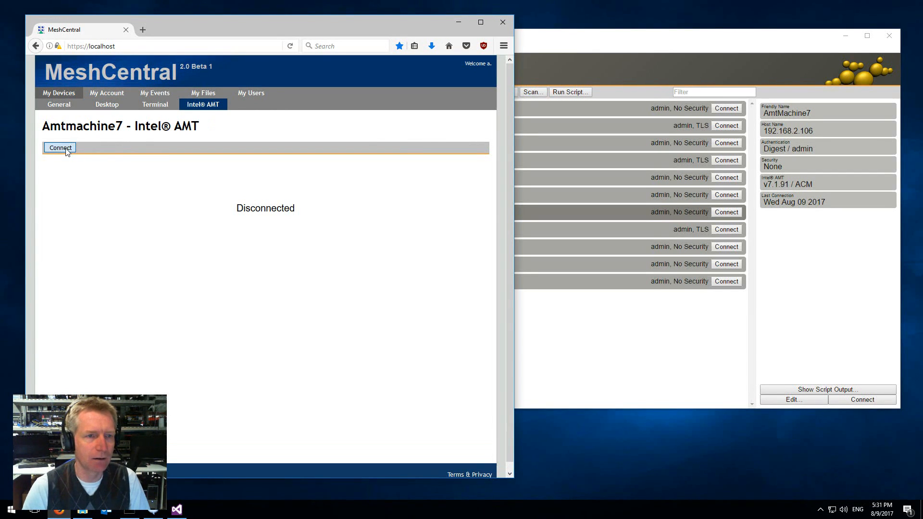
# Step: Remove the aabbccddeeffgg intranet domain from Amtmachine7's environment detection settings
pyautogui.click(60, 147)
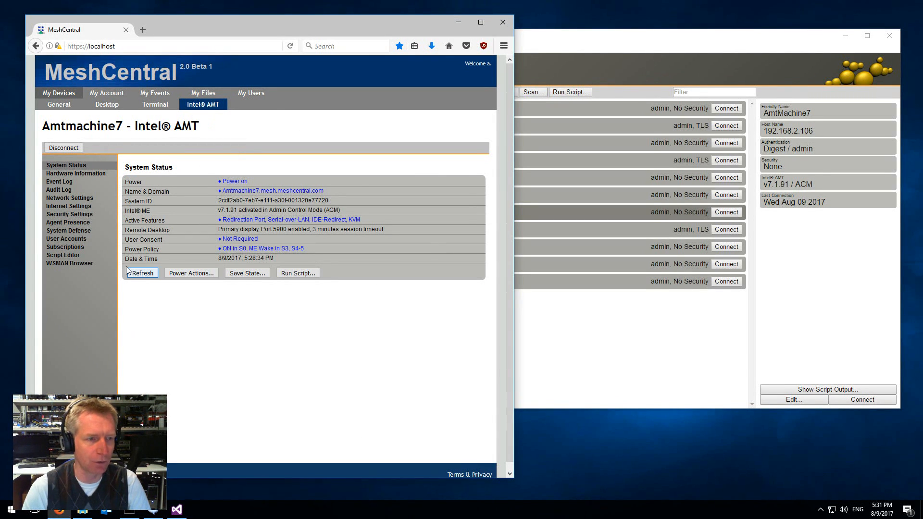
pyautogui.click(69, 206)
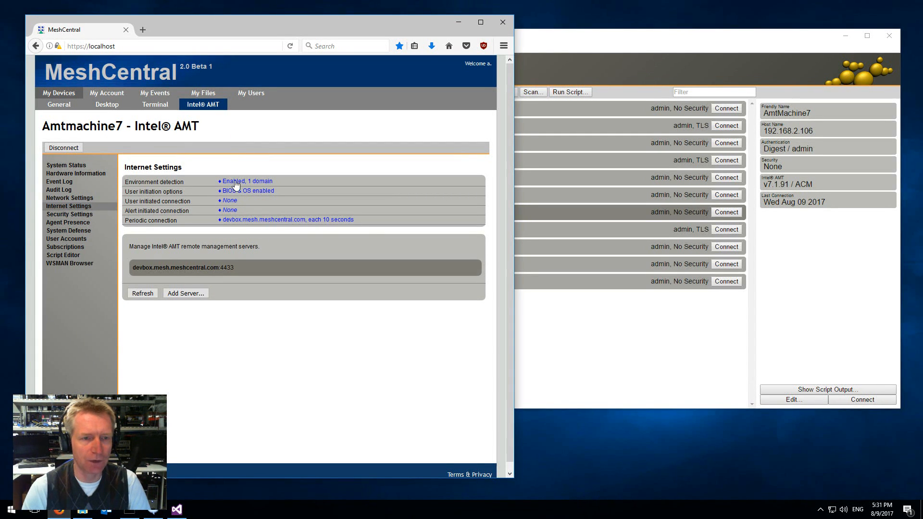
pyautogui.click(246, 180)
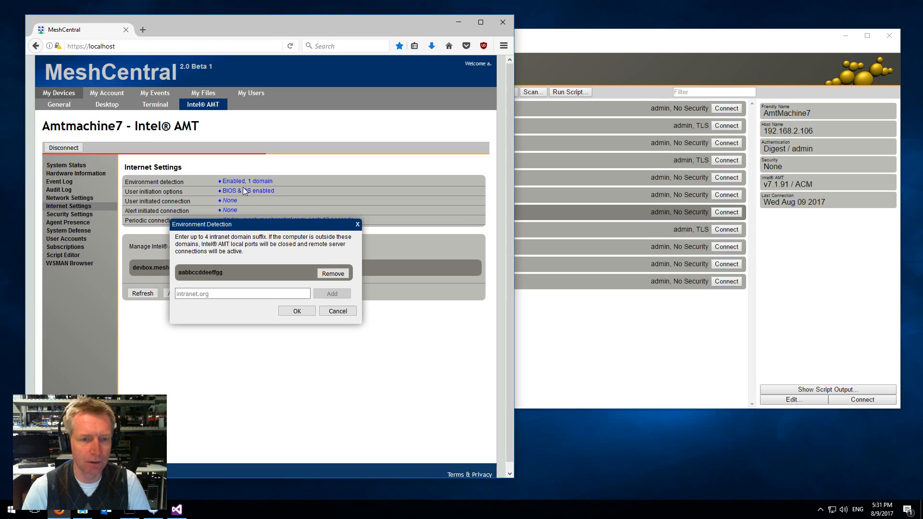
pyautogui.click(332, 273)
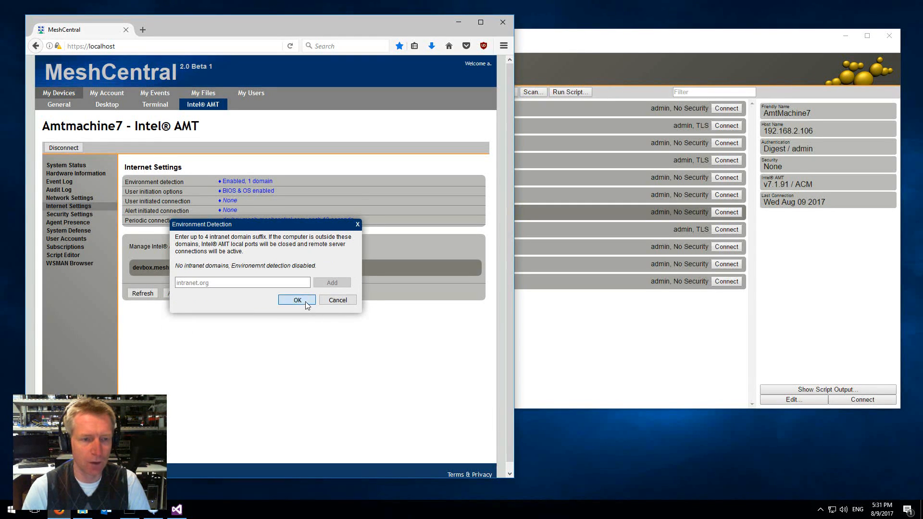
pyautogui.click(296, 299)
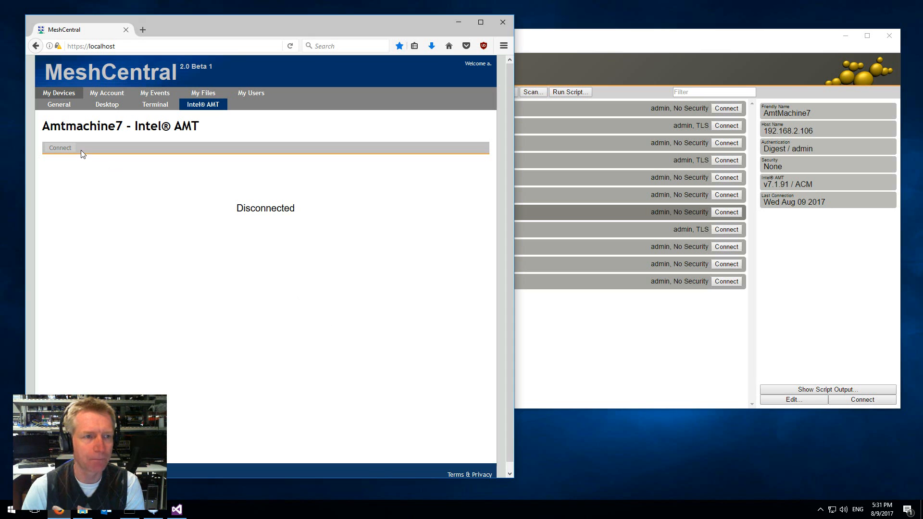
# Step: Return to MeshCommander and connect locally to AmtMachine7
pyautogui.click(59, 93)
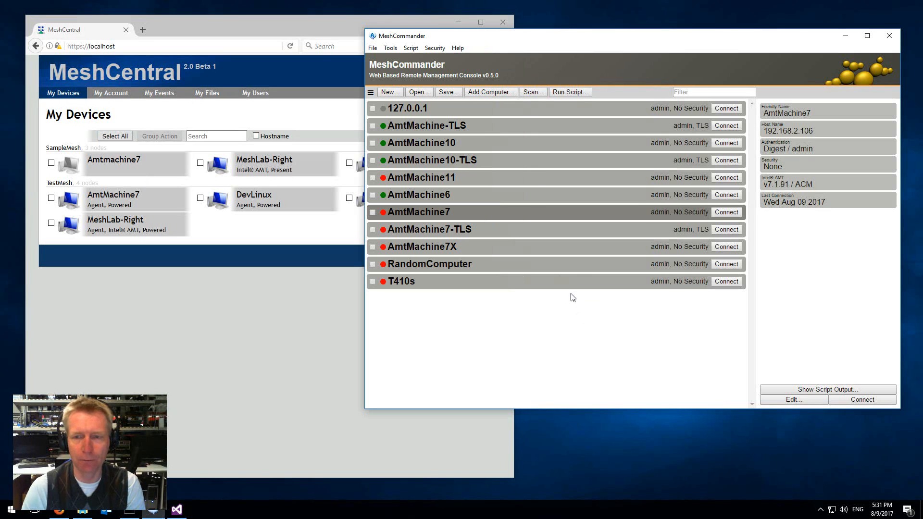
pyautogui.click(726, 212)
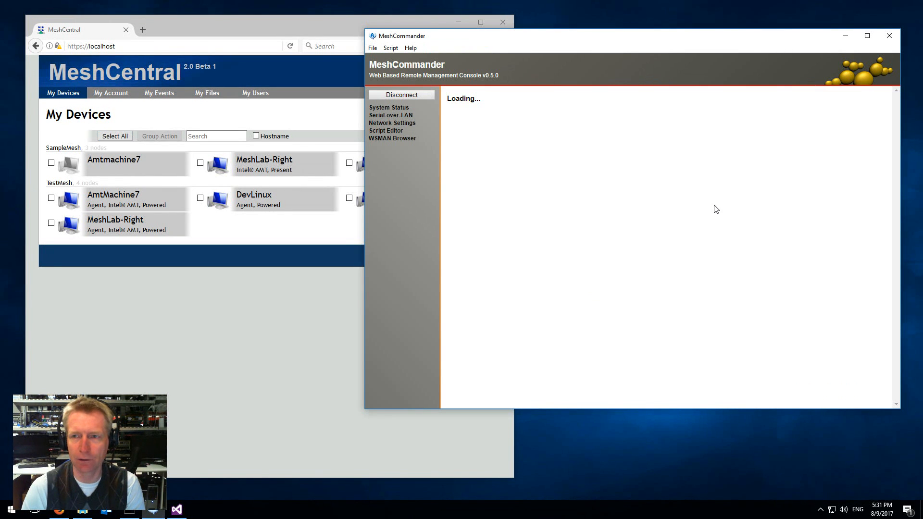